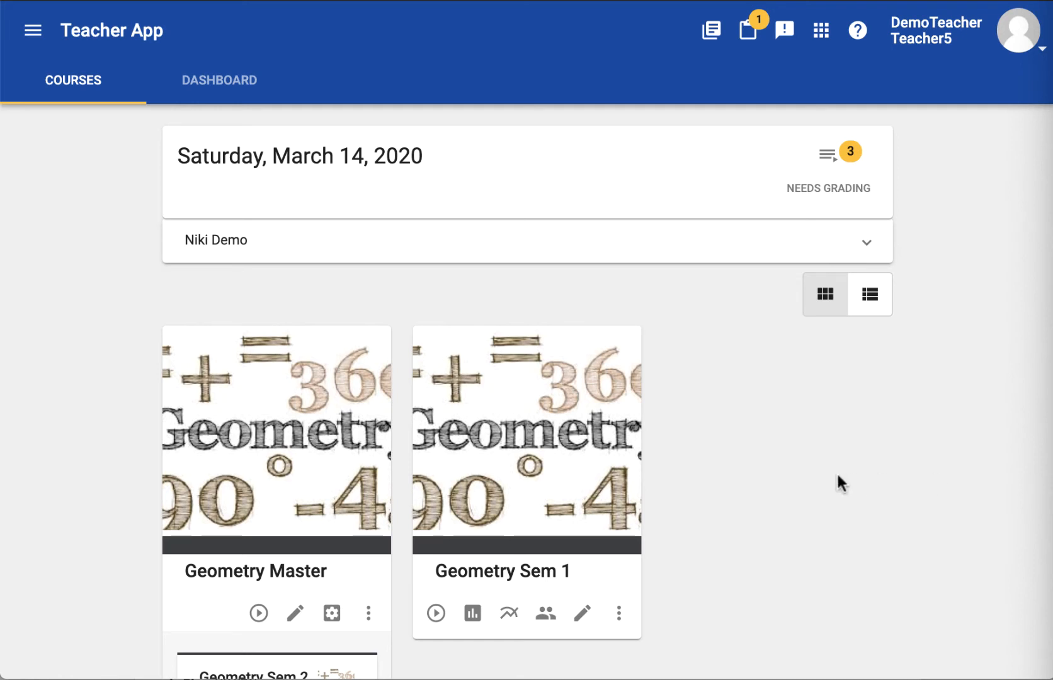
mouse_move(189, 151)
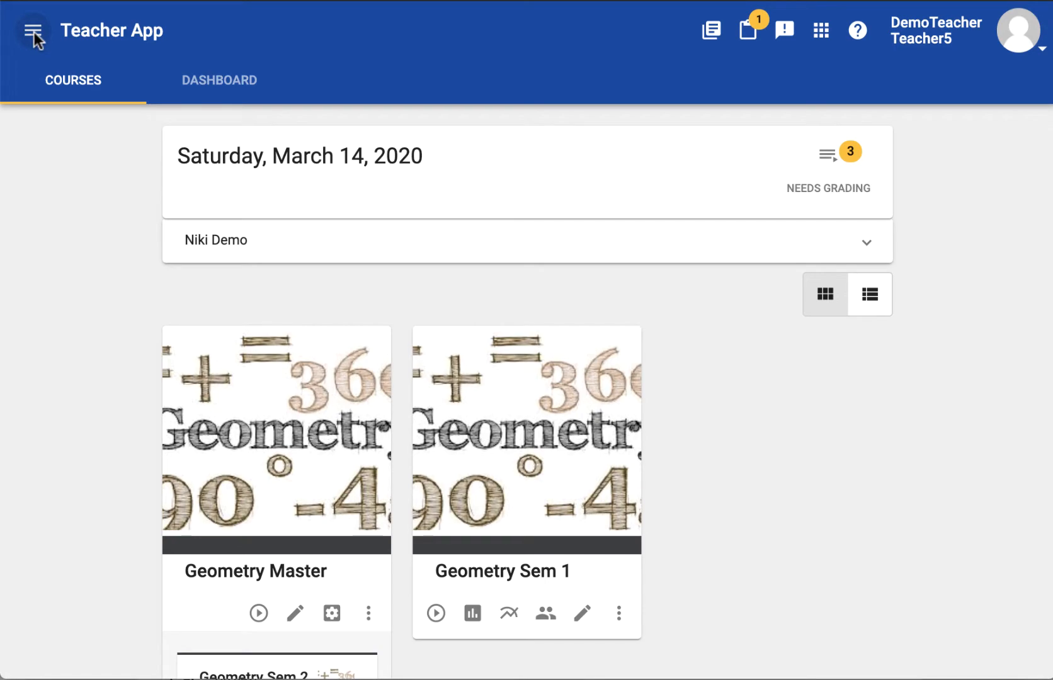
- Go to Communication from the navigation menu, listing the Geometry Sem 1 'Lost items' announcement
left_click(34, 31)
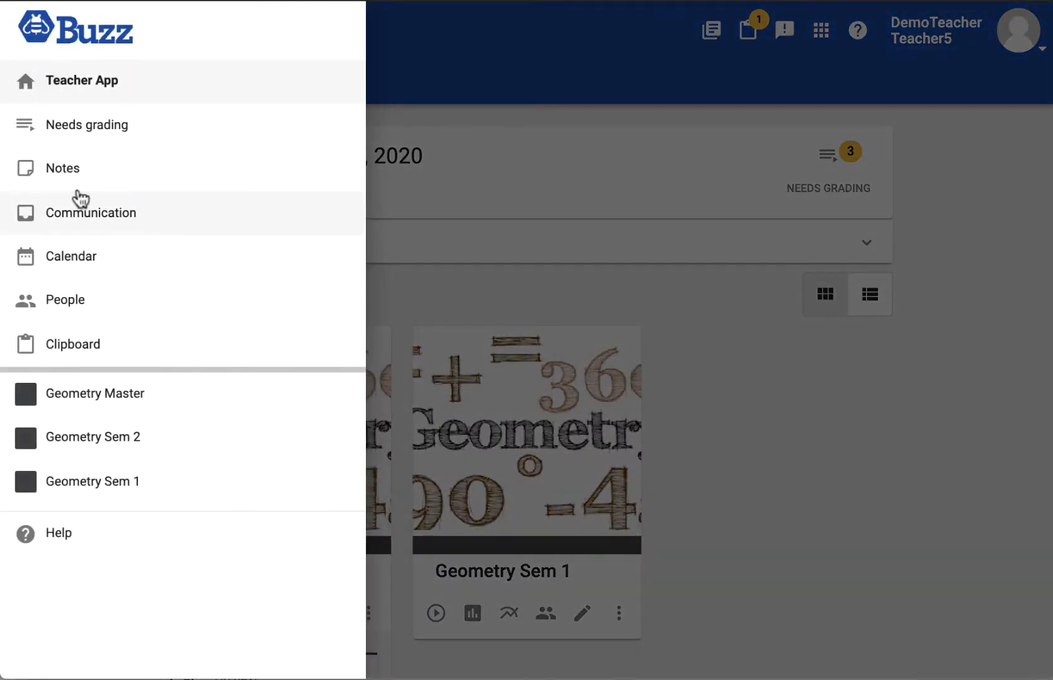
left_click(93, 211)
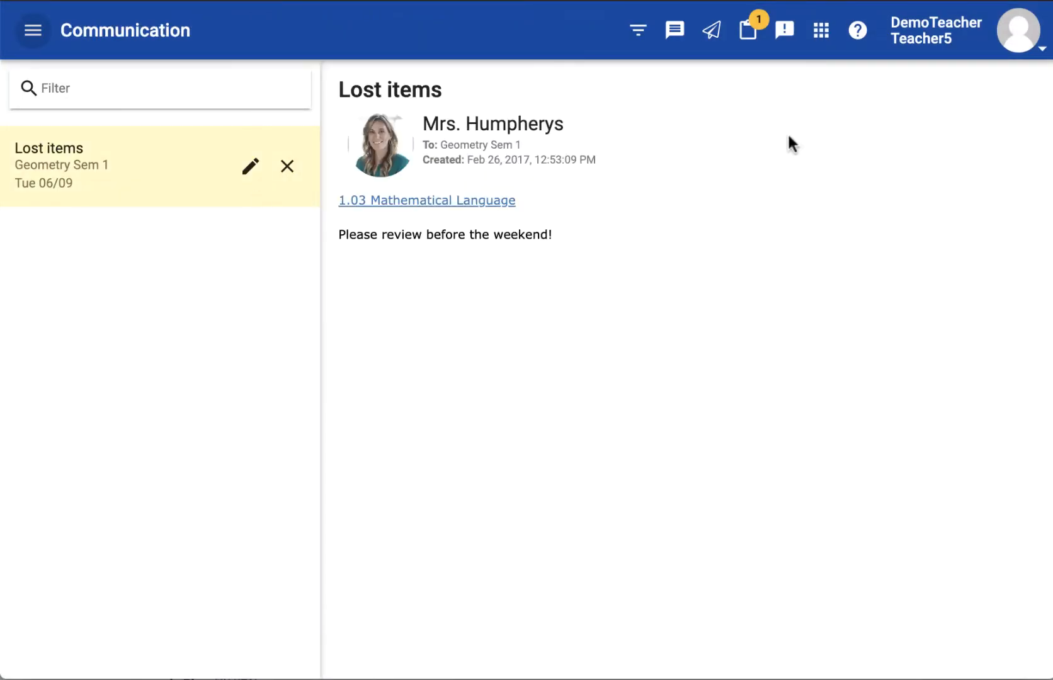
mouse_move(674, 29)
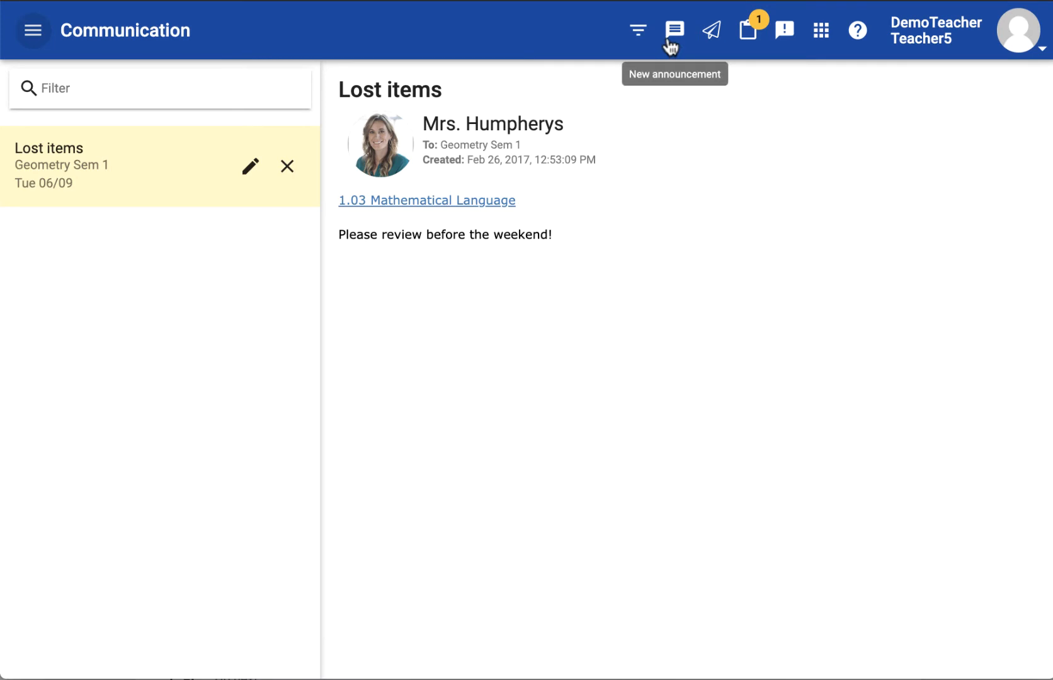
- Create a new announcement and drop Geometry Sem 1 so only Geometry Master and Sem 2 receive it
left_click(674, 29)
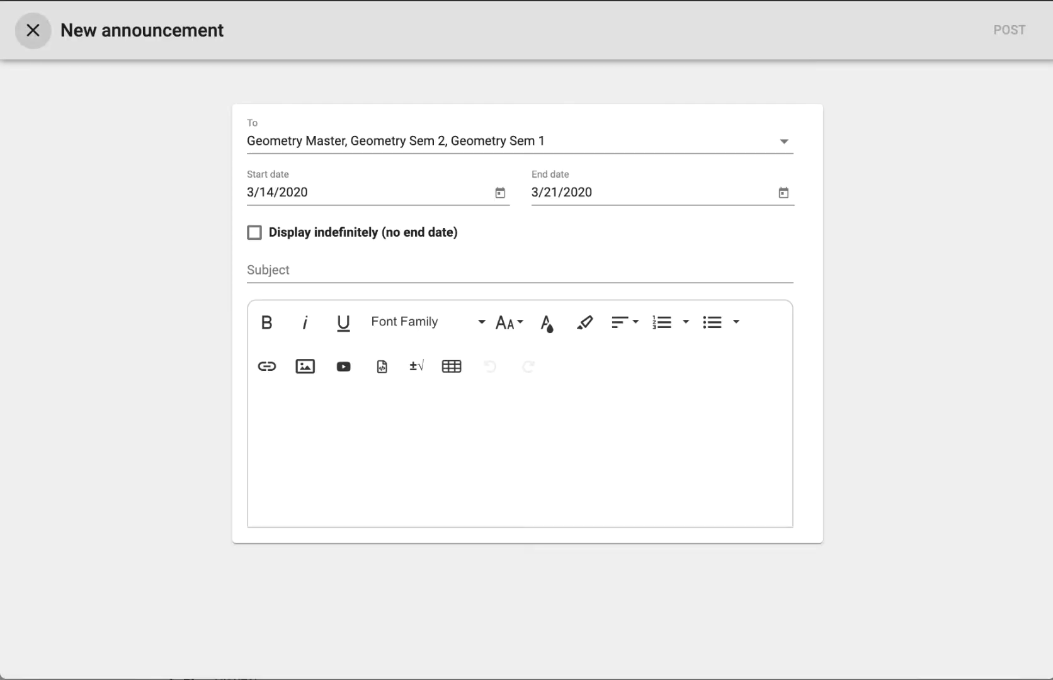
mouse_move(561, 191)
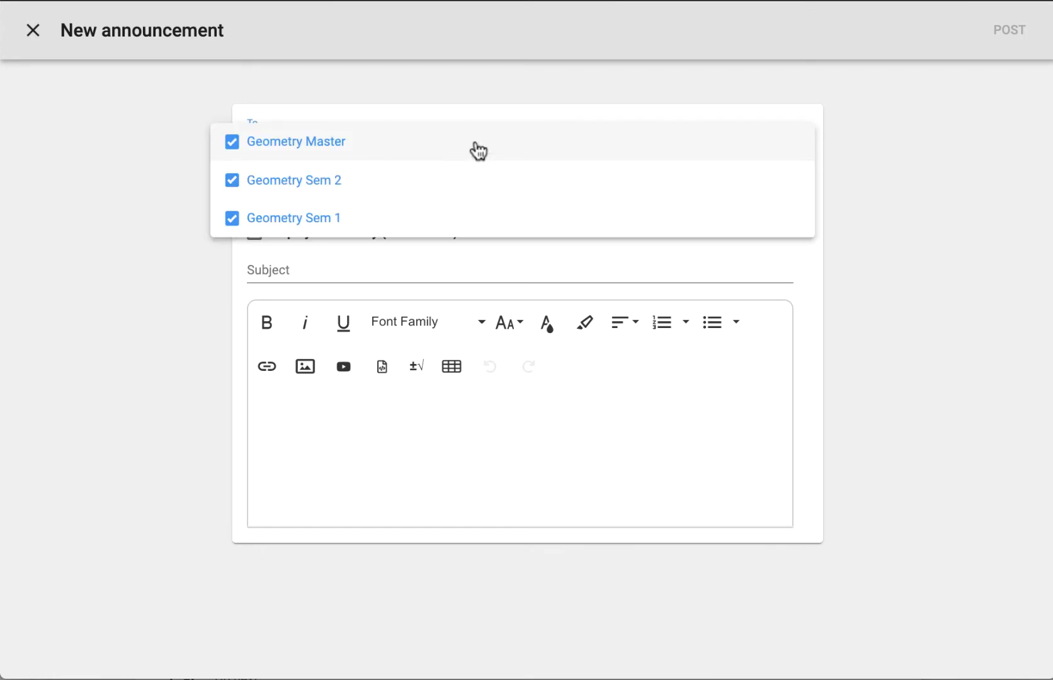
mouse_move(470, 179)
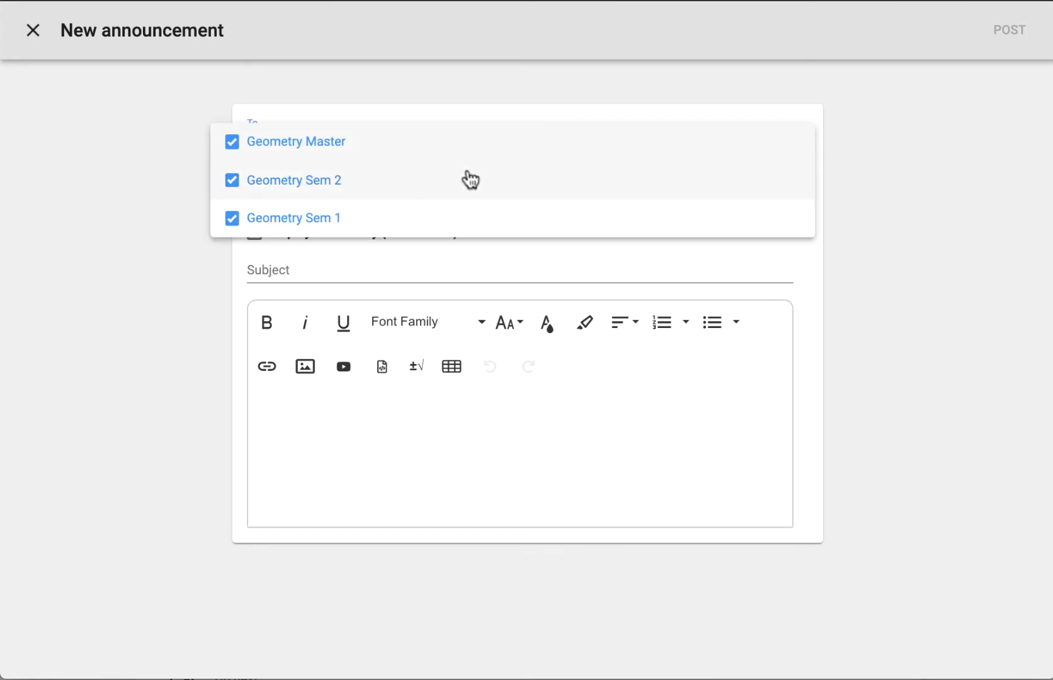
left_click(232, 218)
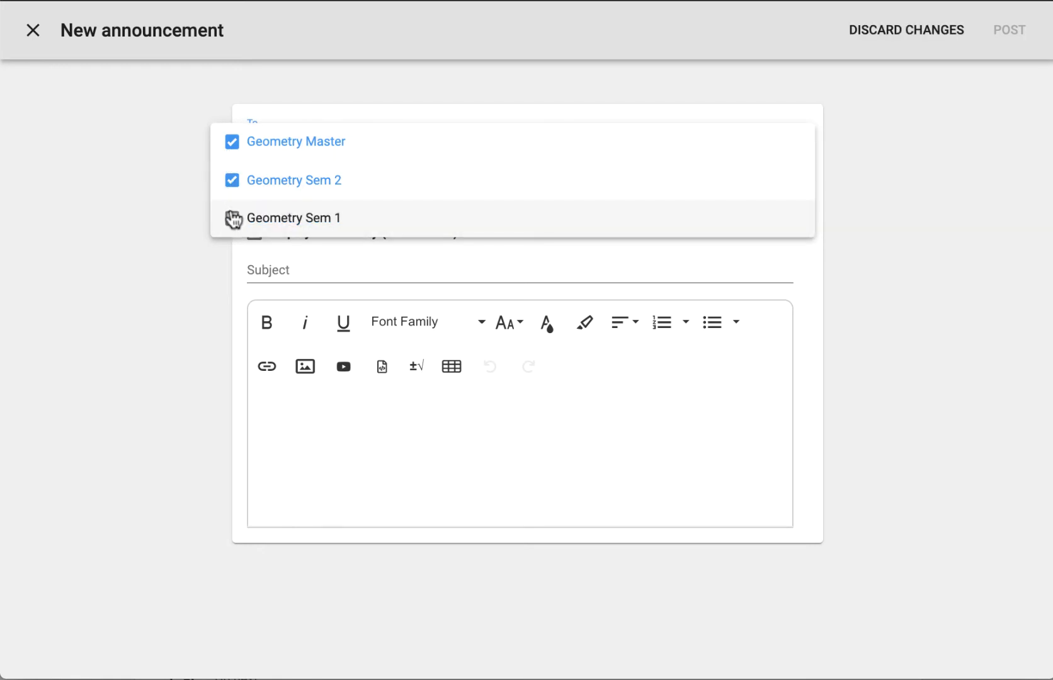
left_click(232, 218)
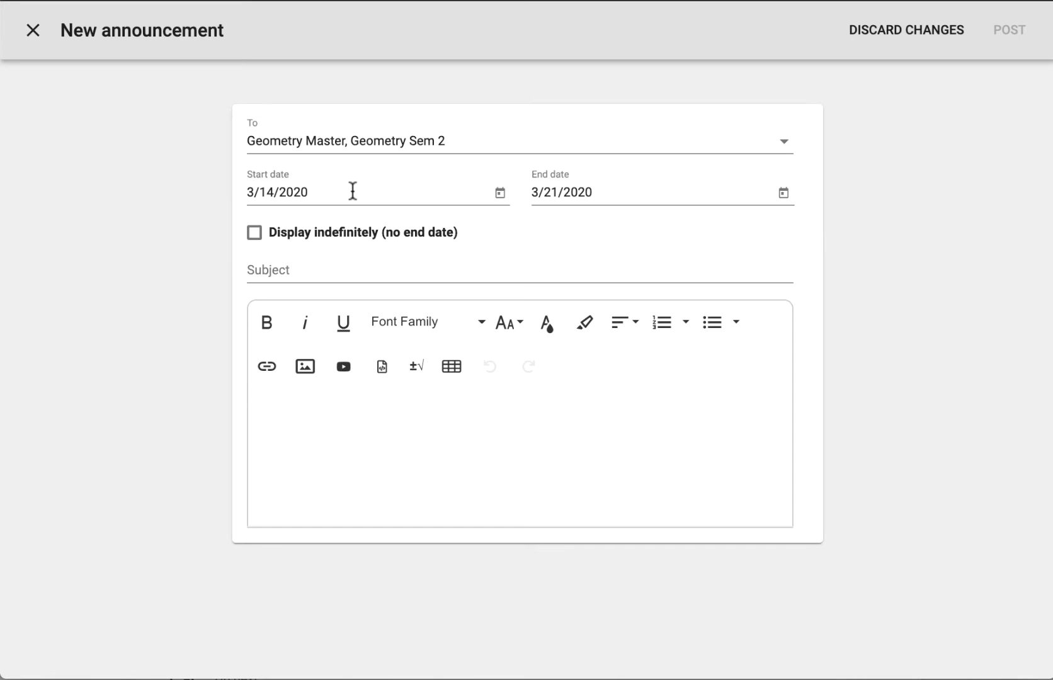
mouse_move(641, 217)
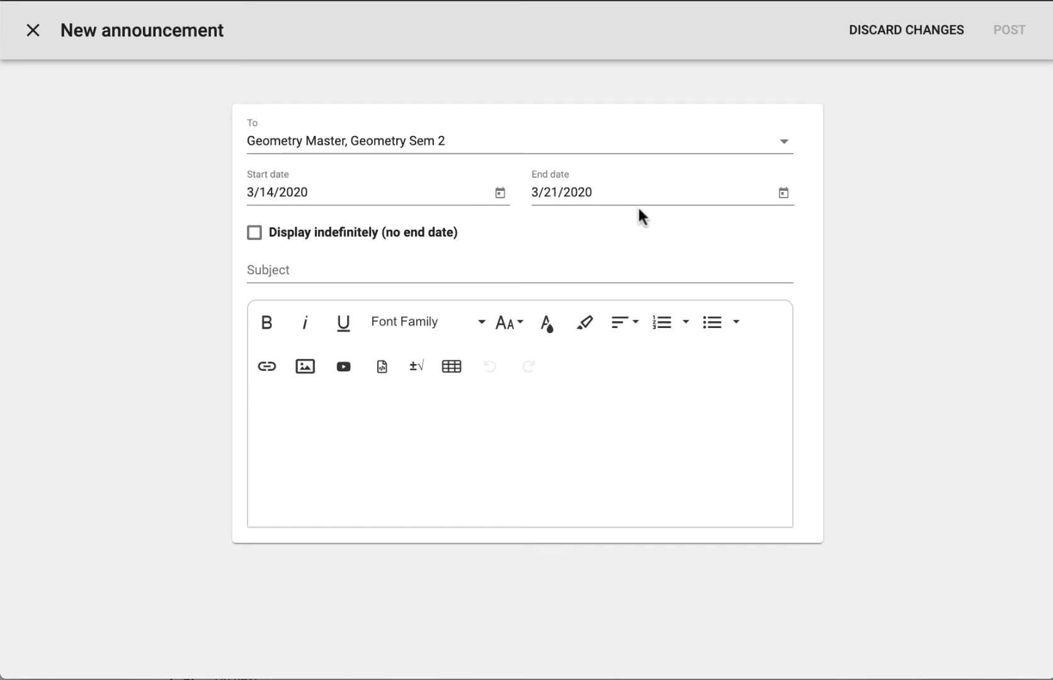
mouse_move(649, 221)
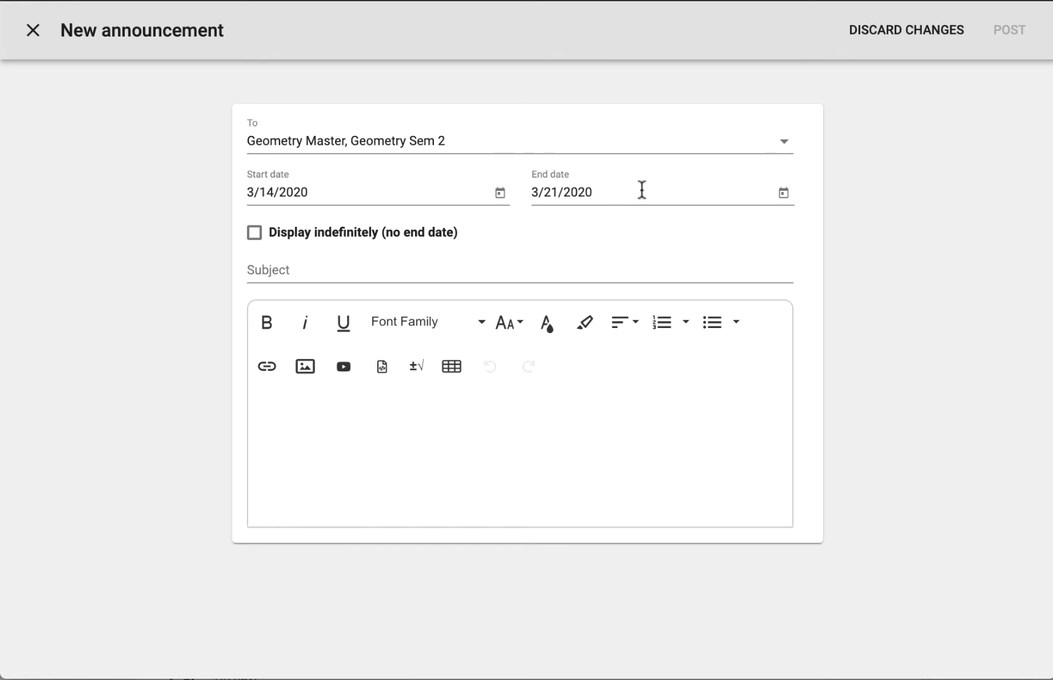
mouse_move(346, 245)
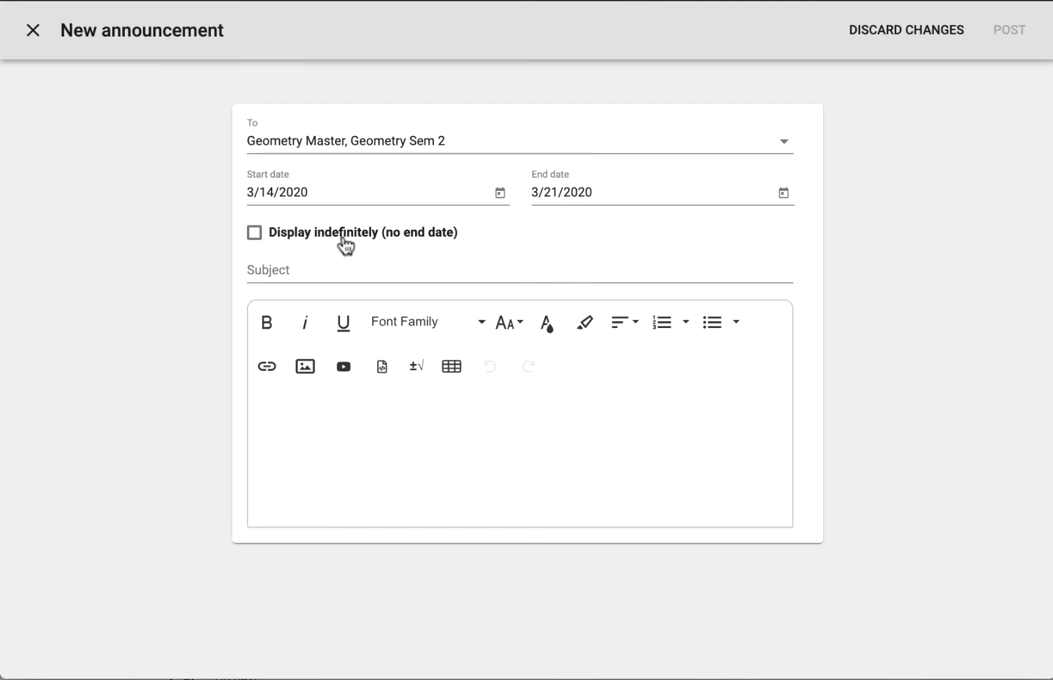
mouse_move(417, 248)
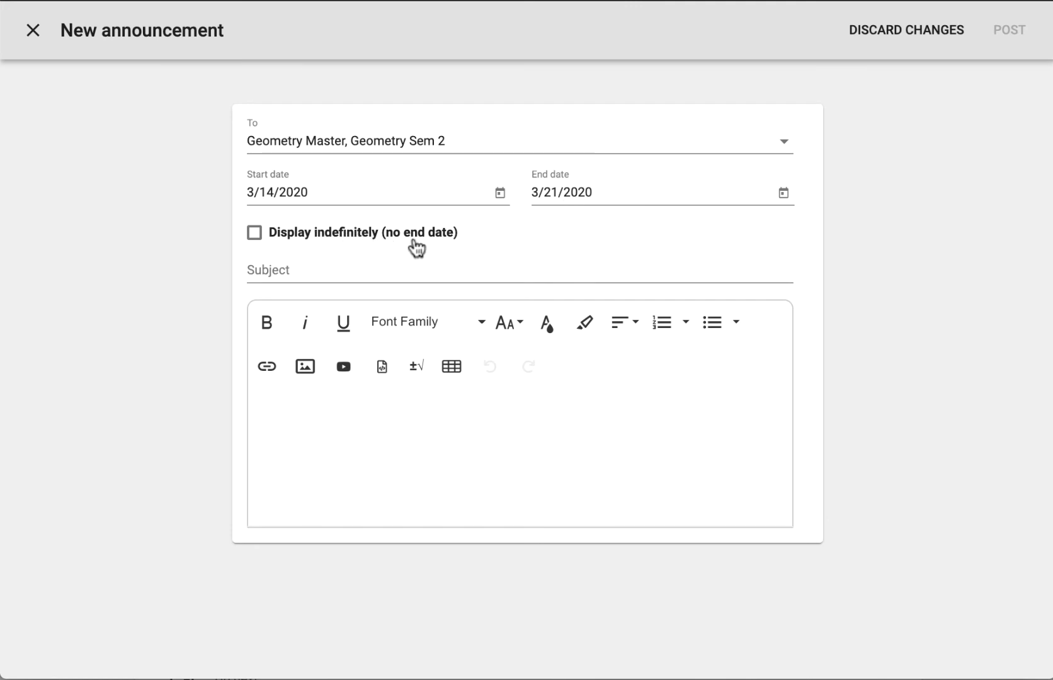
left_click(519, 270)
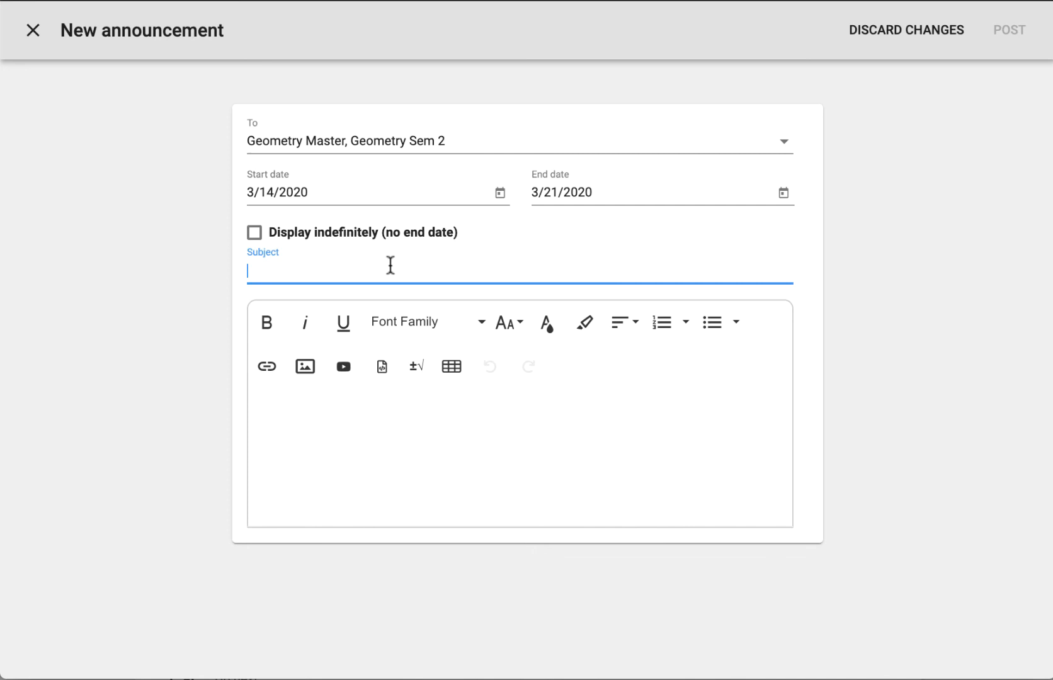
- Enter subject 'Happy Spring!' and body 'Don't forget senior projects are due soon.'
type("Happy Spring!")
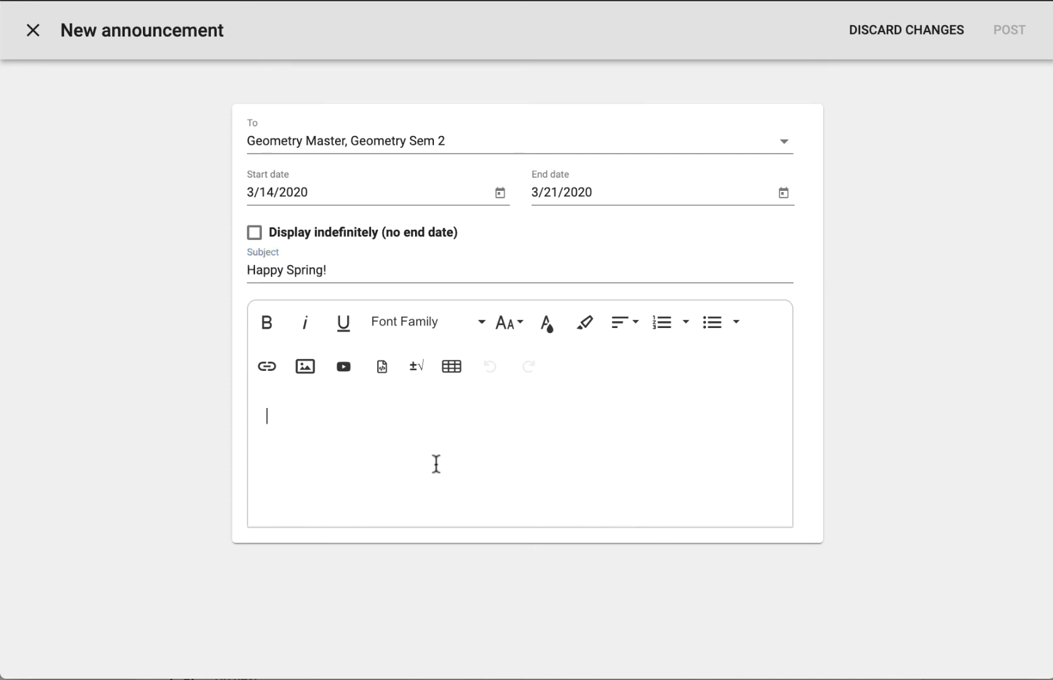
type("Don't forget senior projects are due soon.")
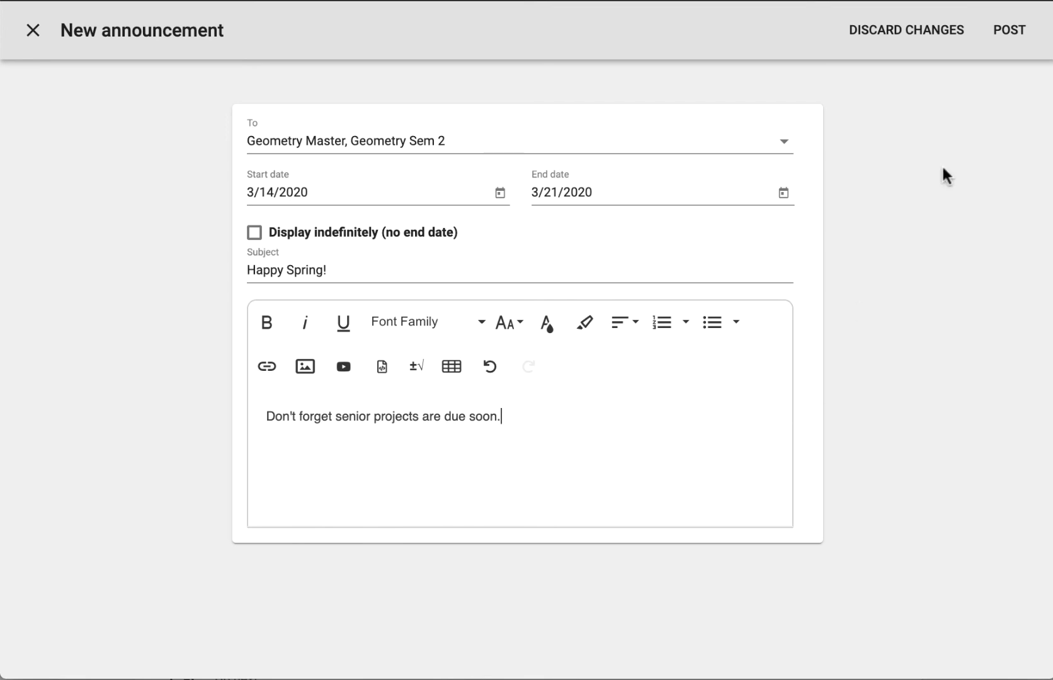
mouse_move(980, 75)
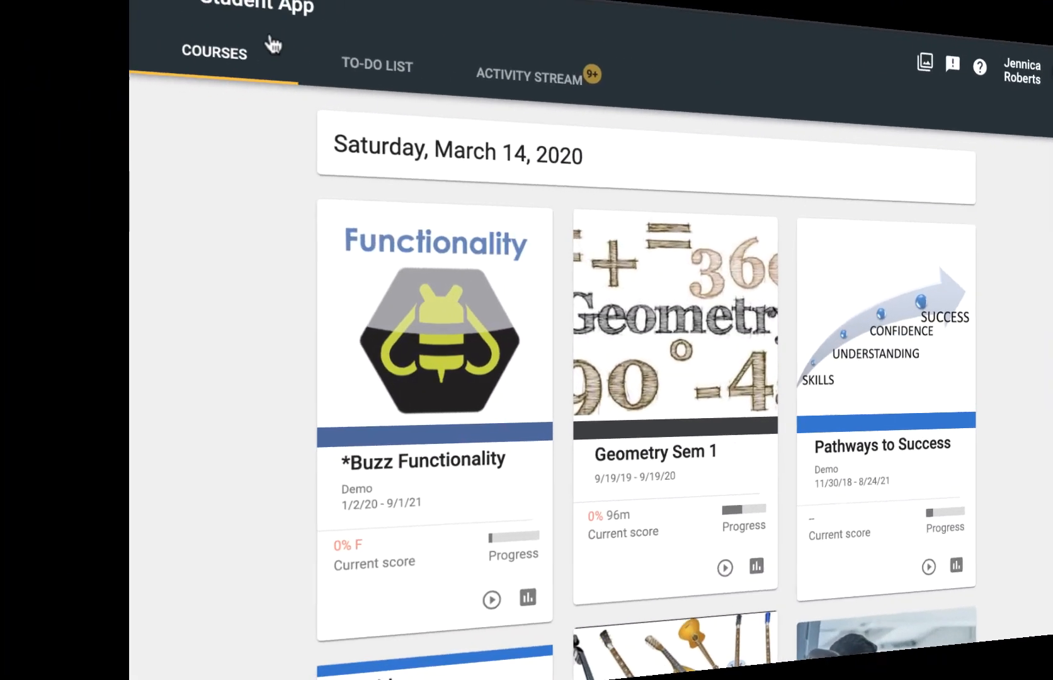
mouse_move(865, 33)
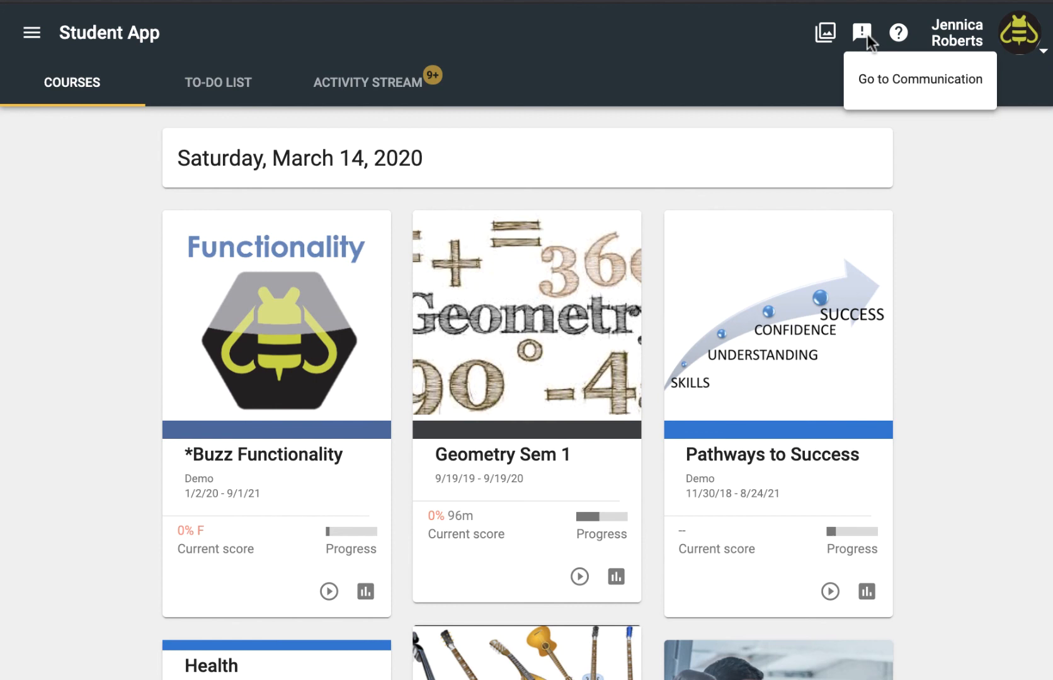
- Show the 'Happy Spring!' announcement in the student app's Communication view
left_click(862, 33)
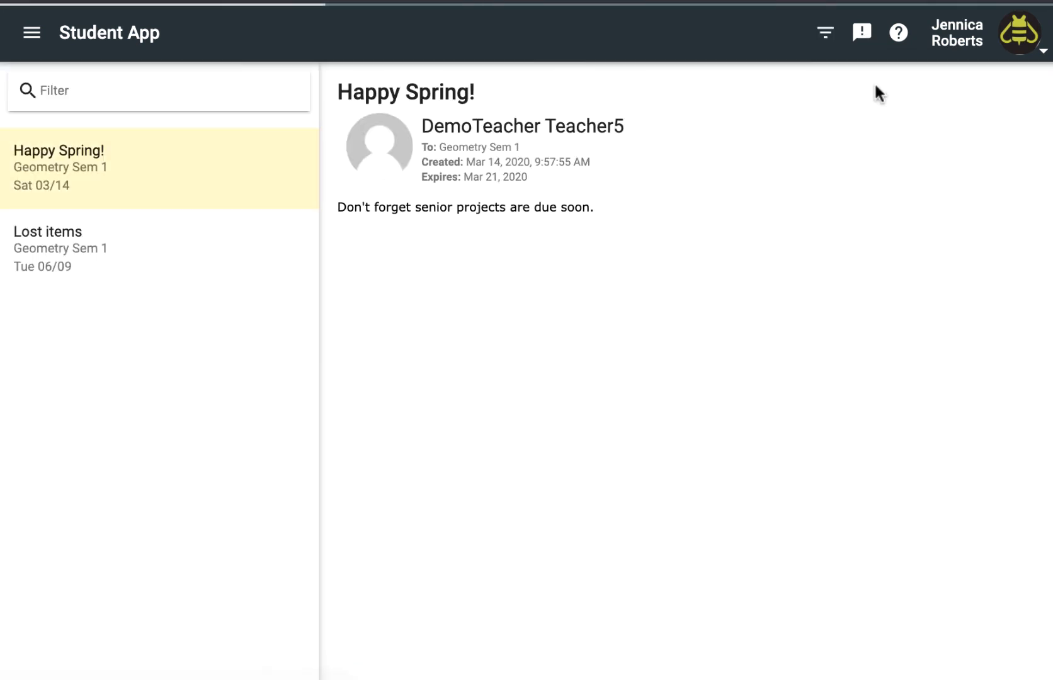